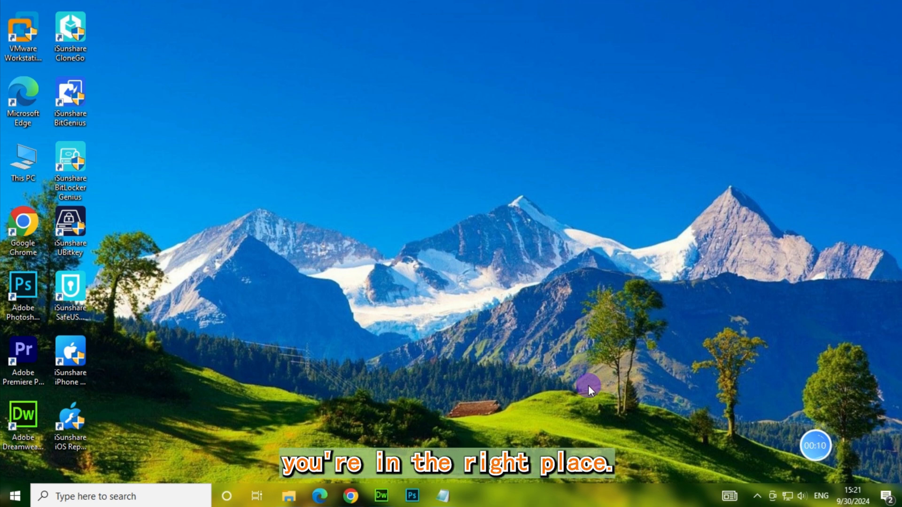
Step: Launch Control Panel from the taskbar search by searching 'control'
{"action": "type", "text": "control"}
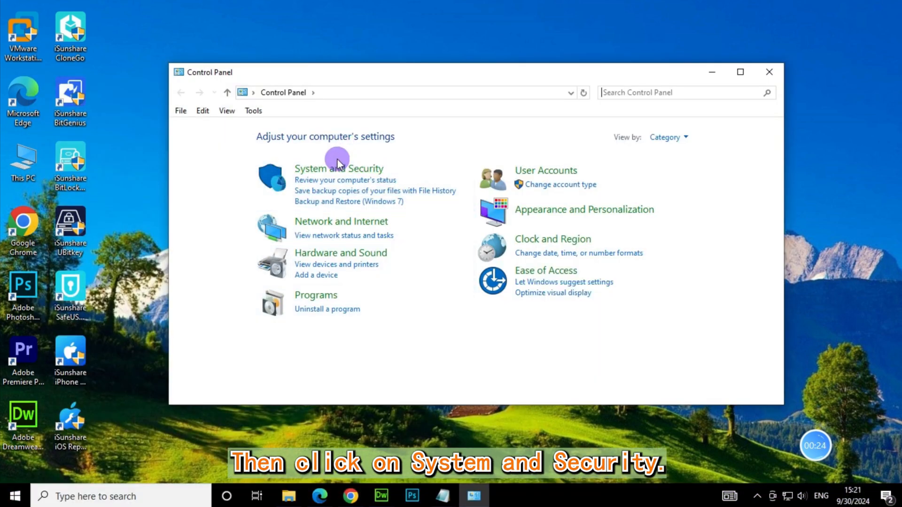
Step: Turn off BitLocker on drive G under System and Security > BitLocker Drive Encryption and dismiss the progress dialog
{"action": "left_click", "coordinate": [338, 168]}
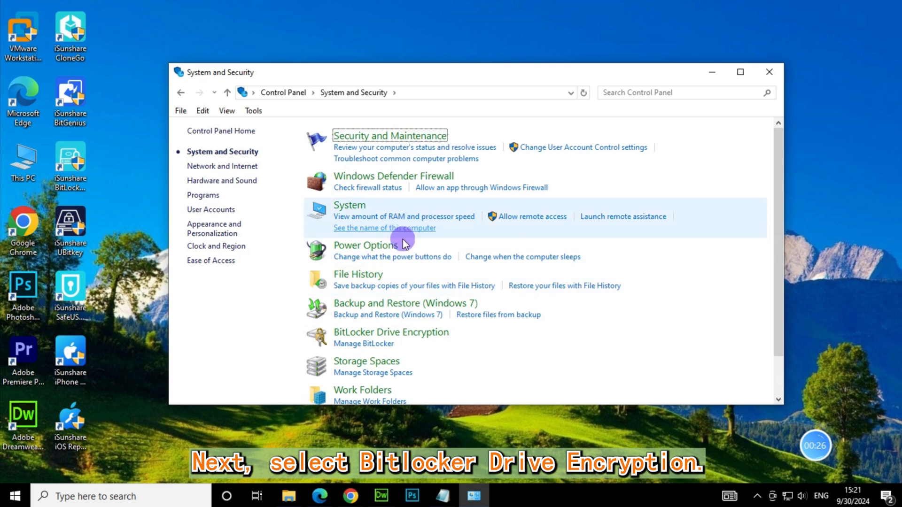
{"action": "mouse_move", "coordinate": [391, 332]}
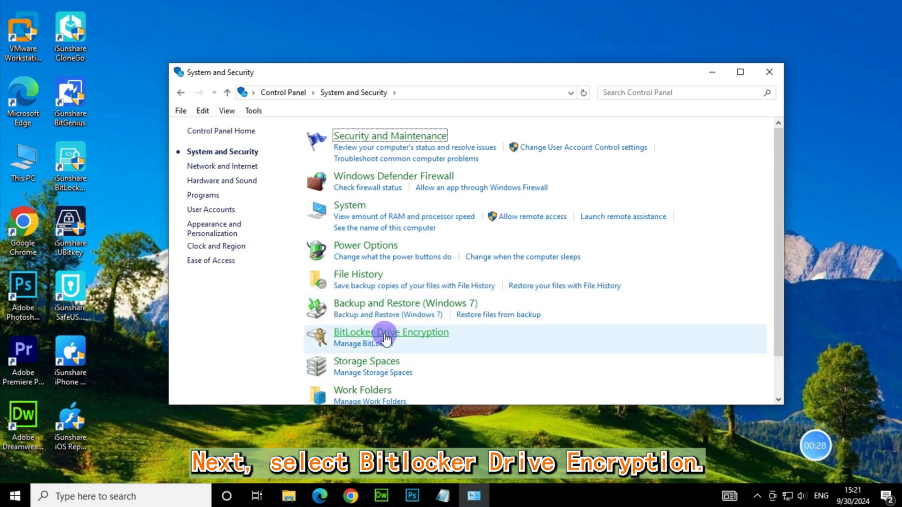
{"action": "left_click", "coordinate": [391, 332]}
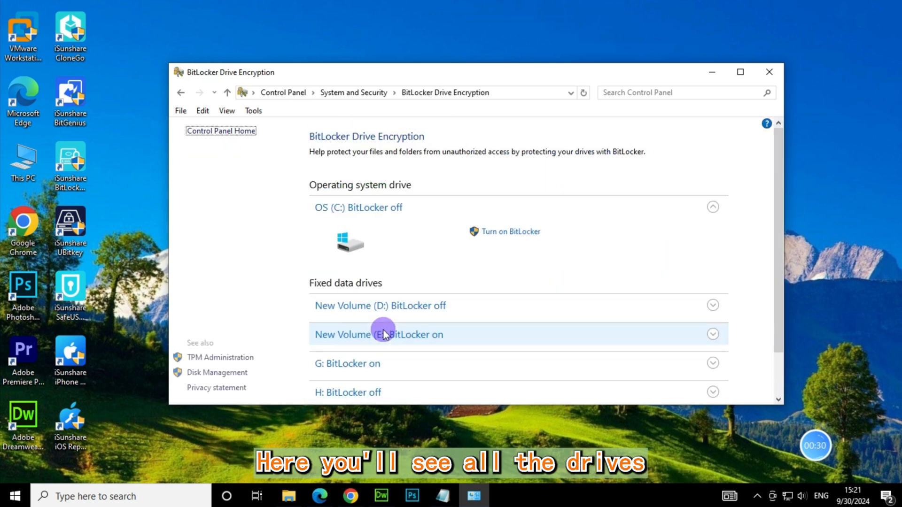
{"action": "scroll", "scroll_direction": "down", "scroll_amount": 3}
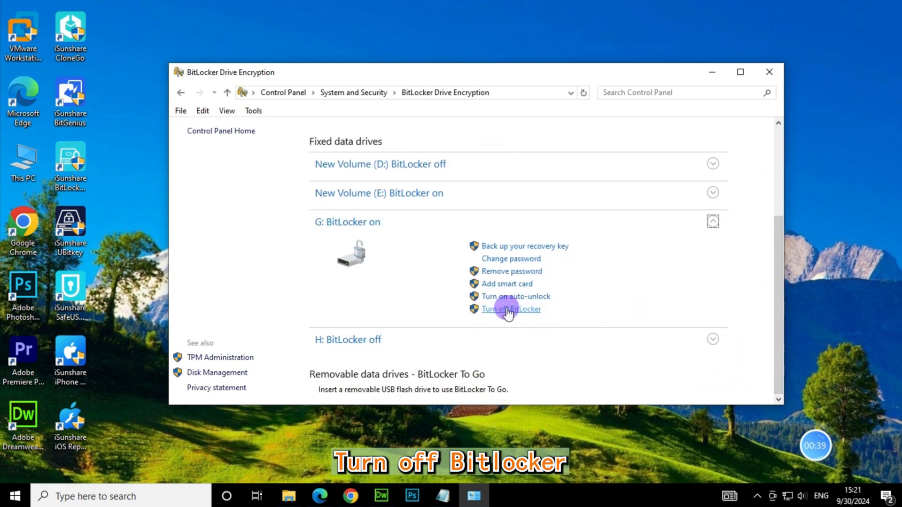
{"action": "left_click", "coordinate": [511, 309]}
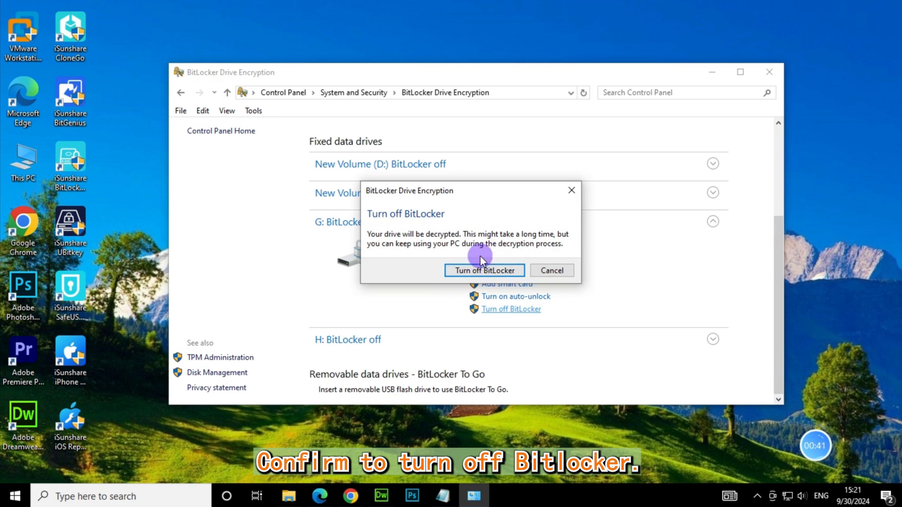
{"action": "left_click", "coordinate": [483, 270]}
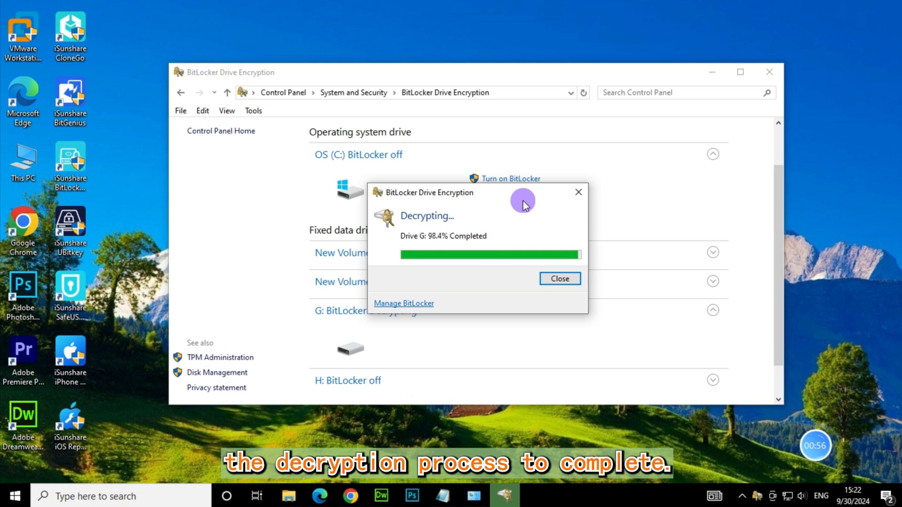
{"action": "left_click", "coordinate": [558, 278]}
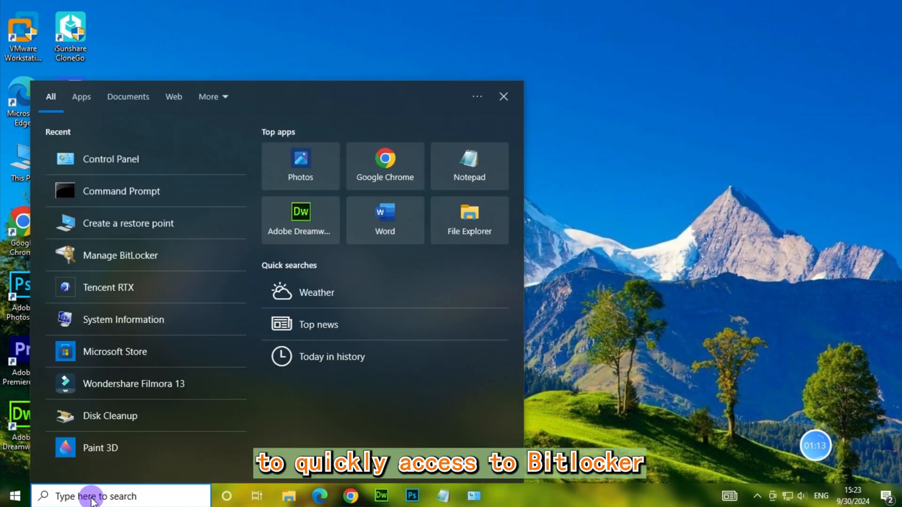
Step: Reach the BitLocker Drive Encryption page by searching 'manage BitLocker'
{"action": "type", "text": "manage BitLocker"}
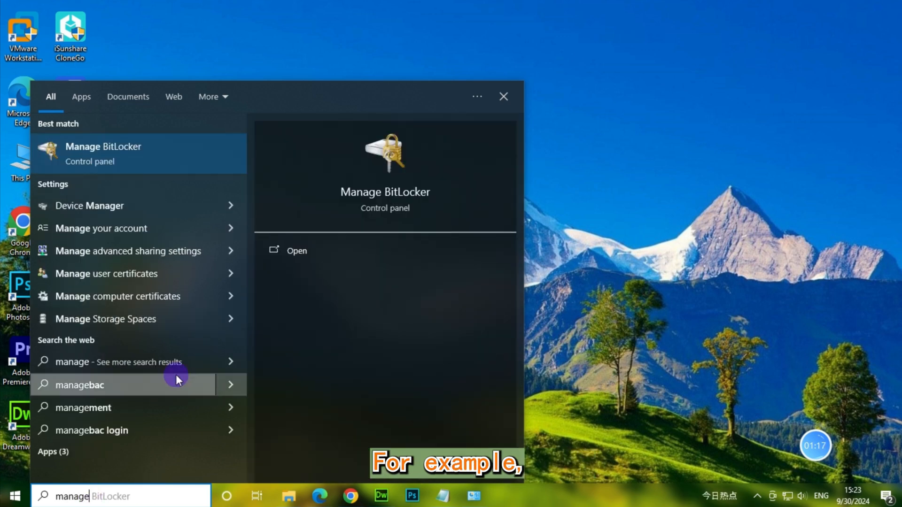
{"action": "left_click", "coordinate": [103, 152]}
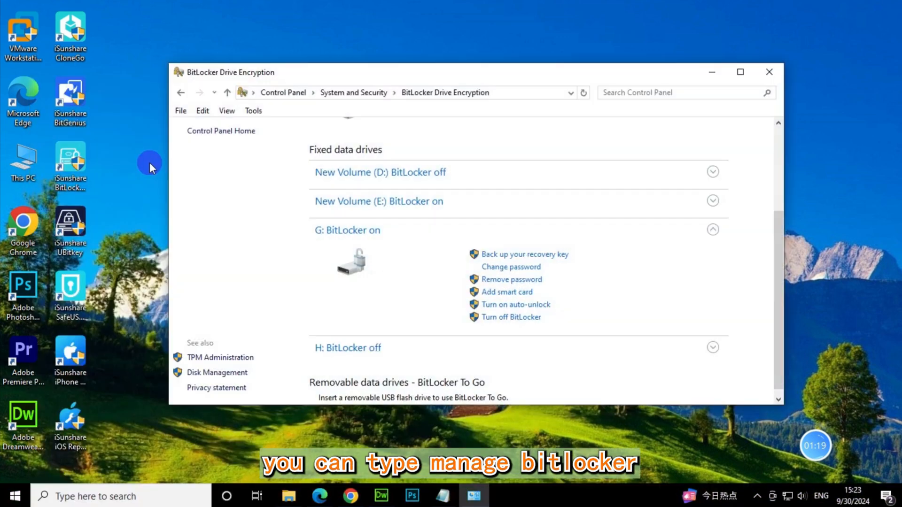
{"action": "mouse_move", "coordinate": [774, 242]}
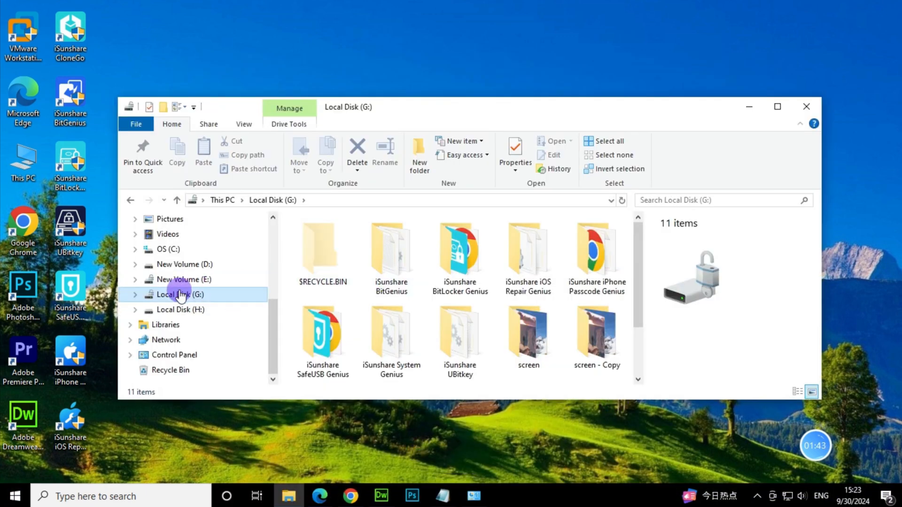
Step: Start Manage BitLocker from Local Disk (G:)'s context menu in File Explorer
{"action": "right_click", "coordinate": [180, 294]}
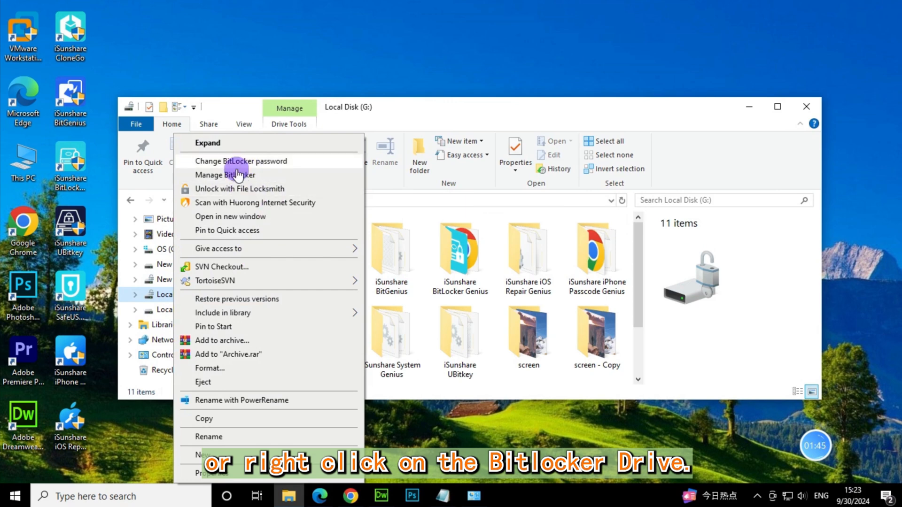
{"action": "left_click", "coordinate": [224, 175]}
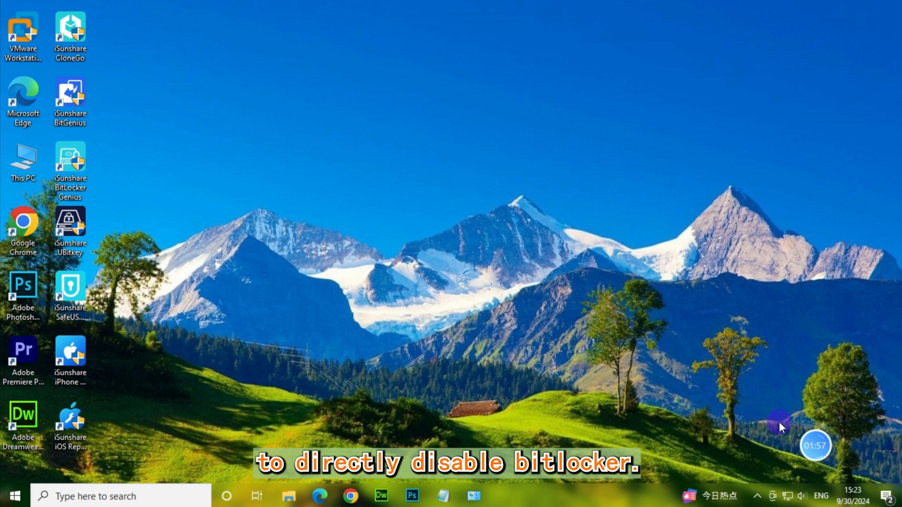
Step: Launch Command Prompt as administrator by searching 'cmd'
{"action": "left_click", "coordinate": [115, 496]}
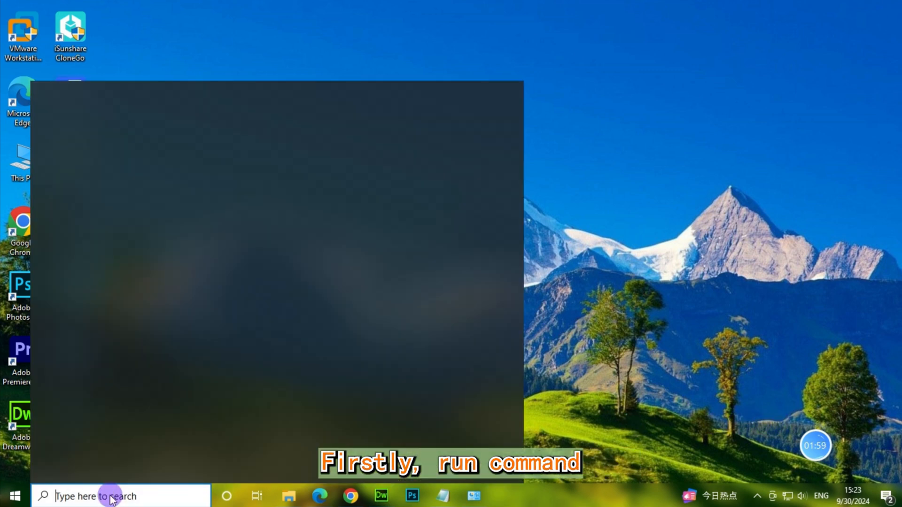
{"action": "type", "text": "cmd"}
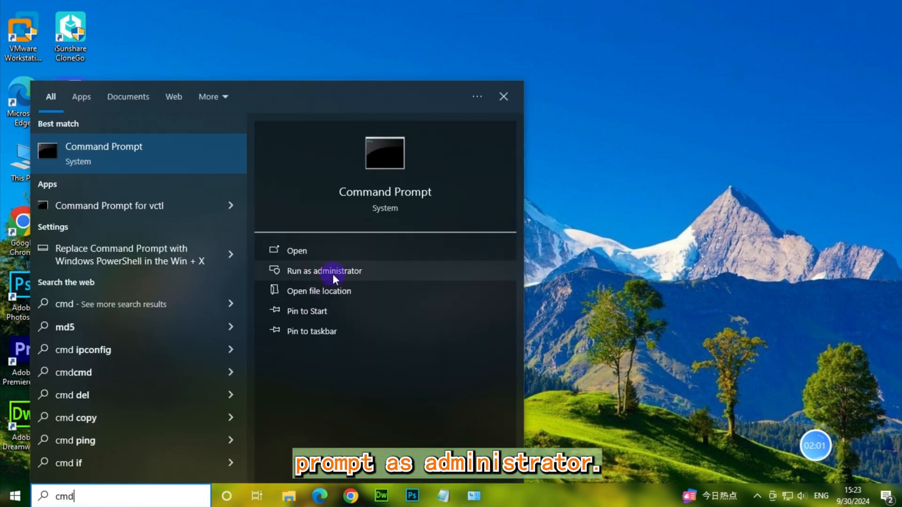
{"action": "left_click", "coordinate": [324, 270]}
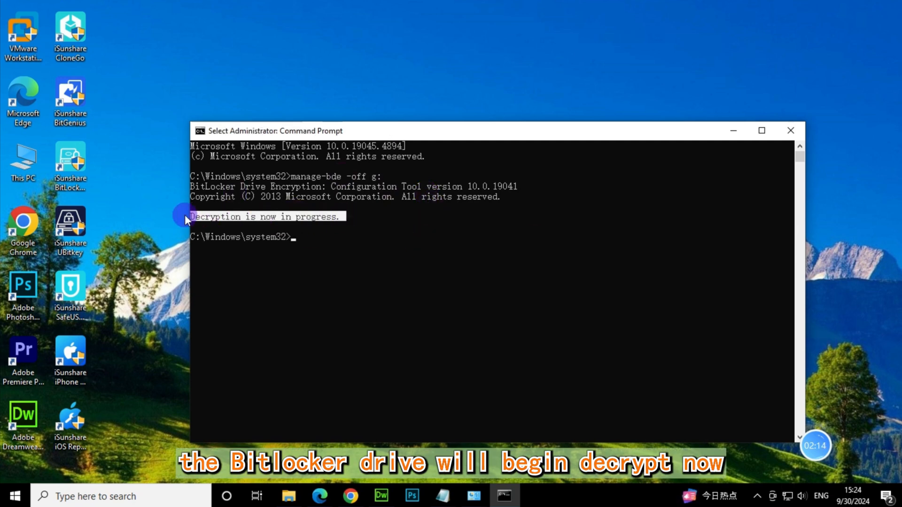
Step: Run manage-bde -off g: and manage-bde -status, then unlock the locked G: drive in Control Panel
{"action": "type", "text": "mana"}
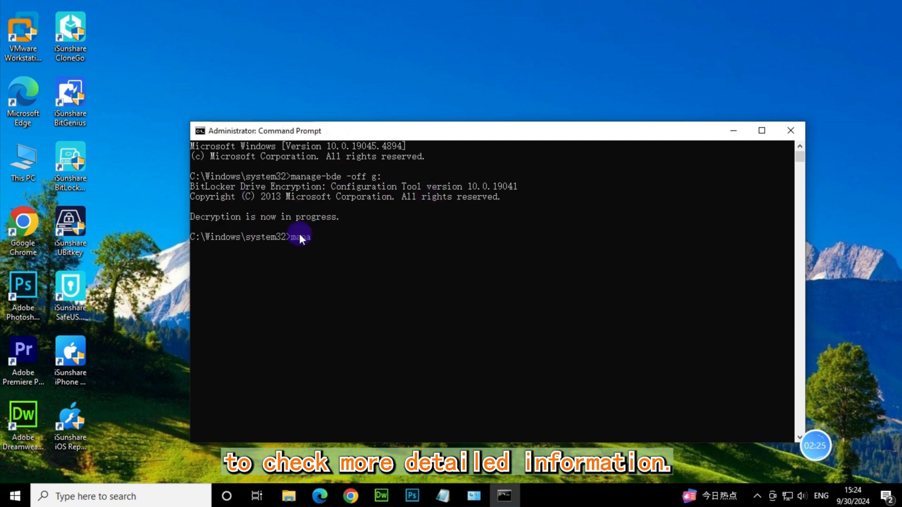
{"action": "type", "text": "manage-bde"}
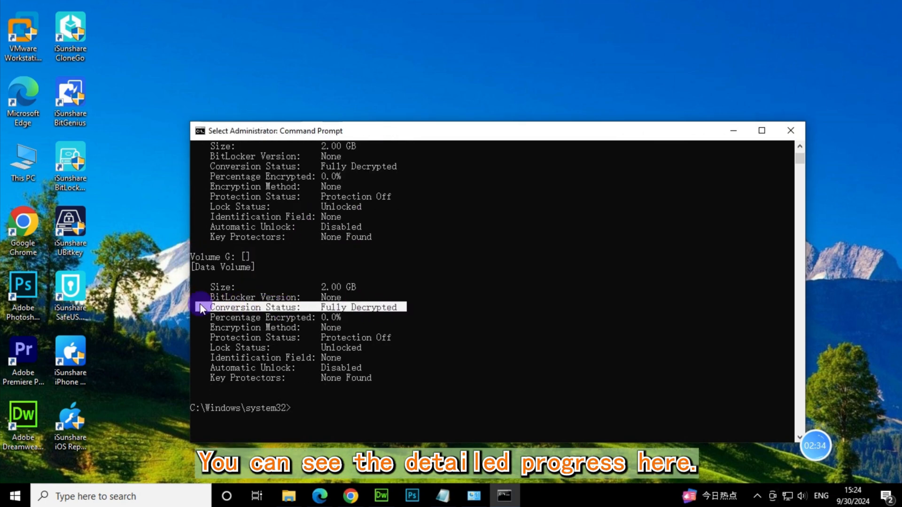
{"action": "left_click", "coordinate": [790, 129]}
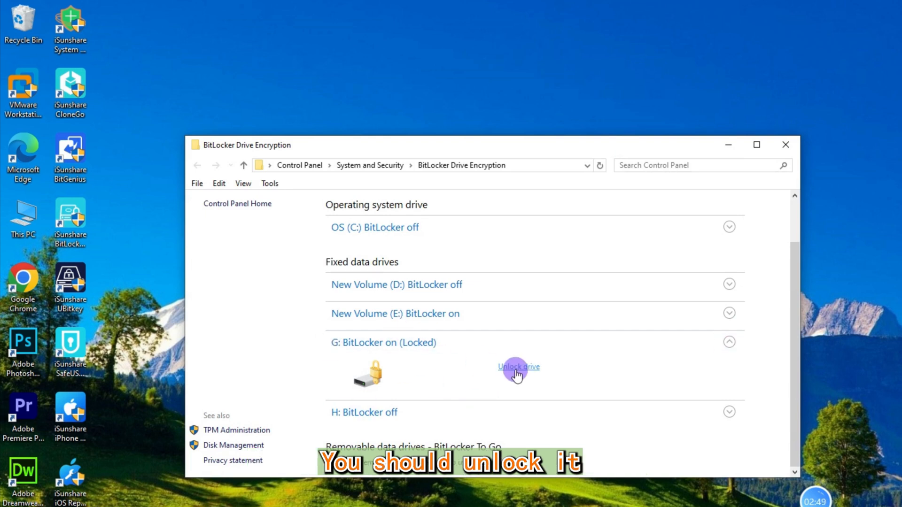
{"action": "left_click", "coordinate": [518, 367]}
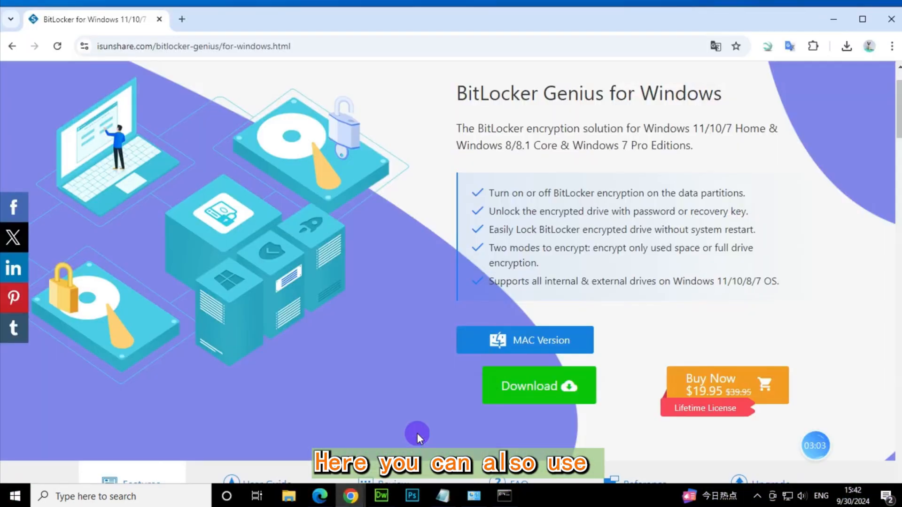
{"action": "scroll", "scroll_direction": "down", "scroll_amount": 3}
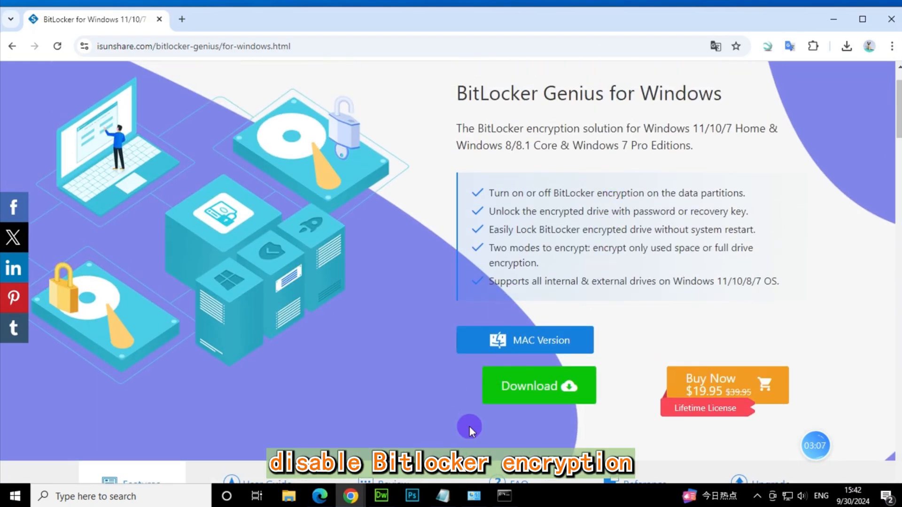
{"action": "scroll", "scroll_direction": "down", "scroll_amount": 3}
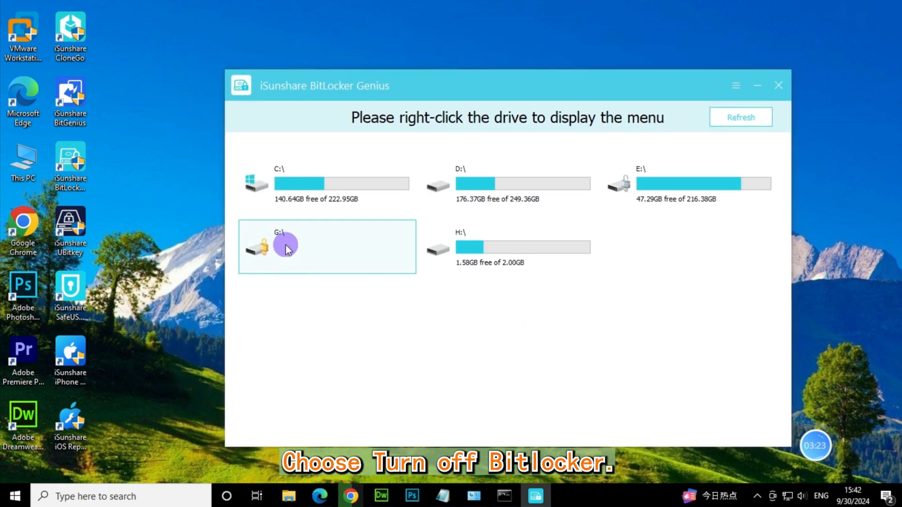
Step: Decrypt drive G with its password via Turn off BitLocker in iSunshare BitLocker Genius
{"action": "right_click", "coordinate": [284, 244]}
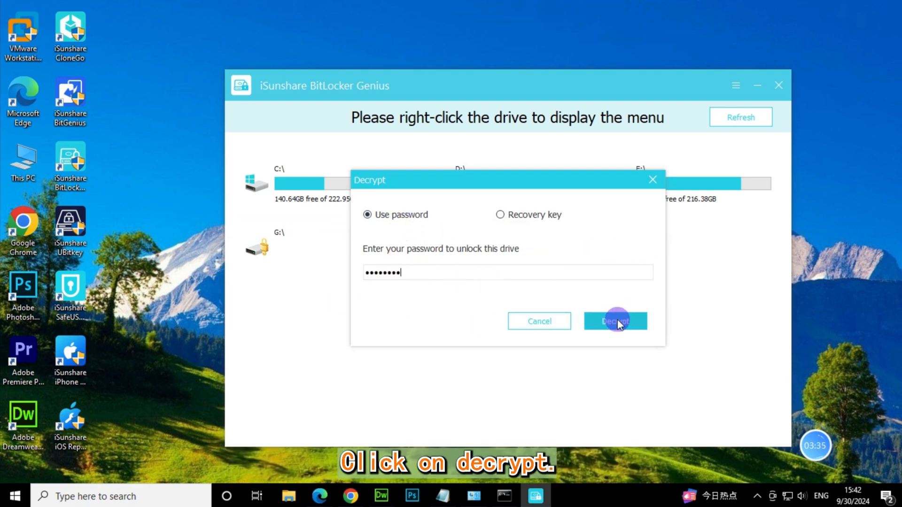
{"action": "left_click", "coordinate": [614, 320]}
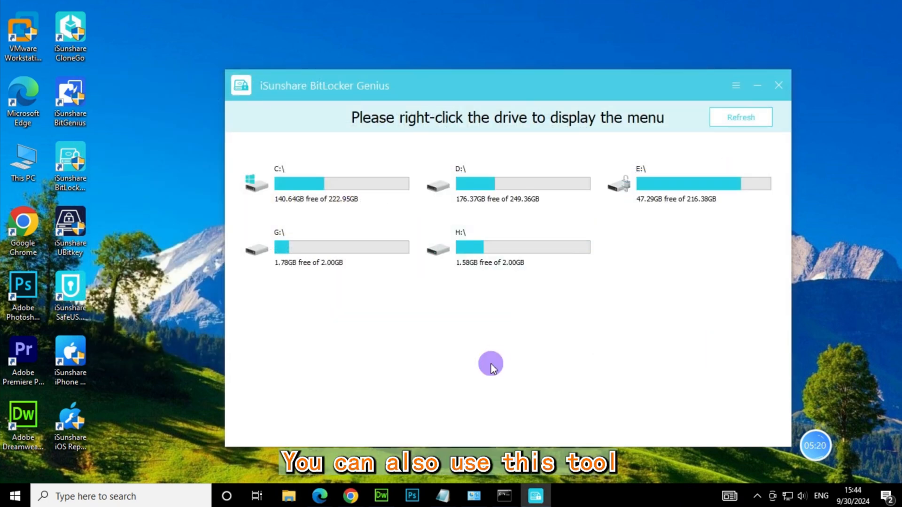
Step: View the context menus of drives G: and E:, then close BitLocker Genius
{"action": "right_click", "coordinate": [341, 247]}
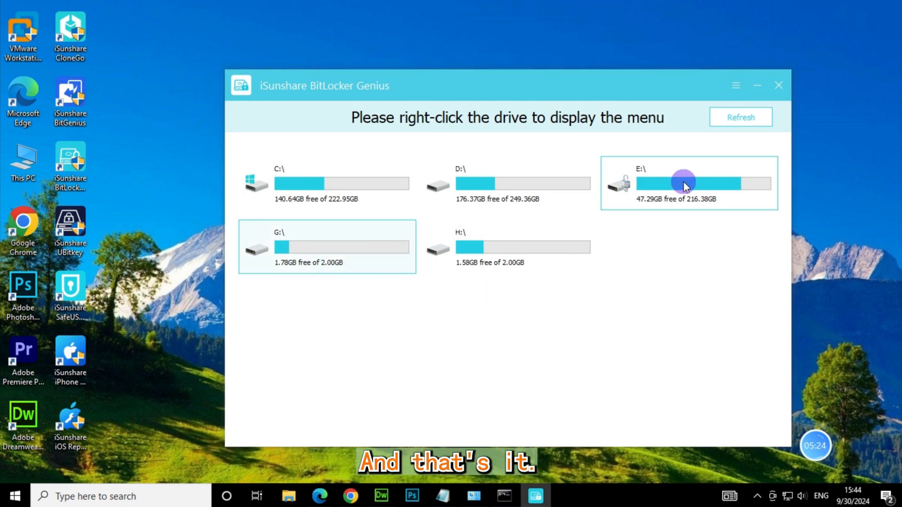
{"action": "right_click", "coordinate": [685, 184]}
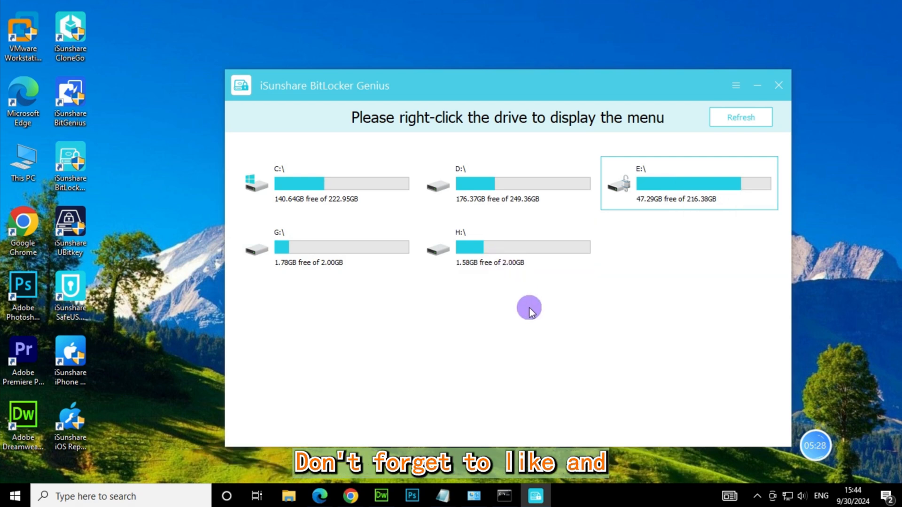
{"action": "left_click", "coordinate": [777, 85]}
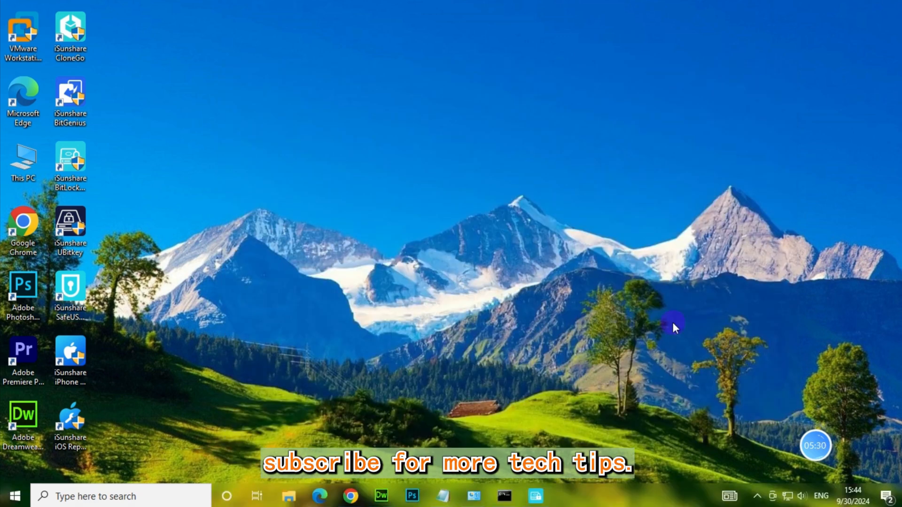